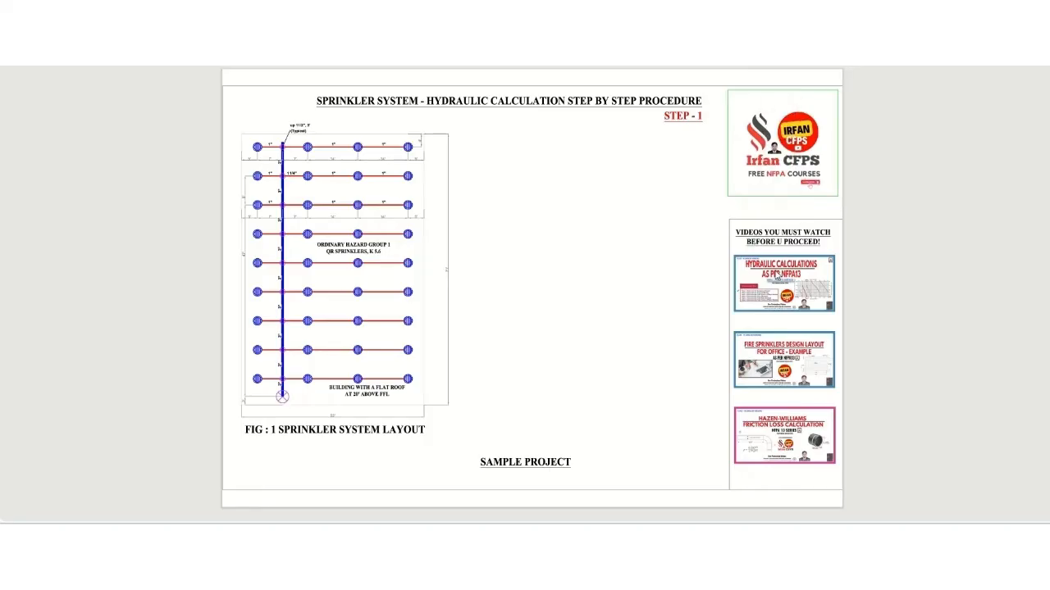
mouse_move(674, 433)
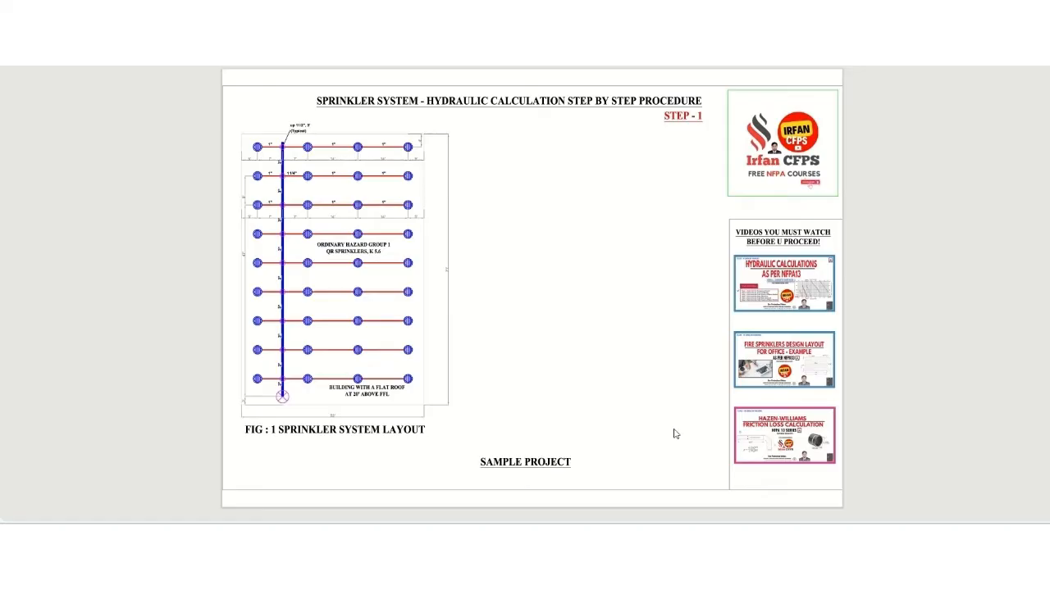
Mark the SAMPLE PROJECT caption and the word PROCEDURE in the title.
double_click(525, 462)
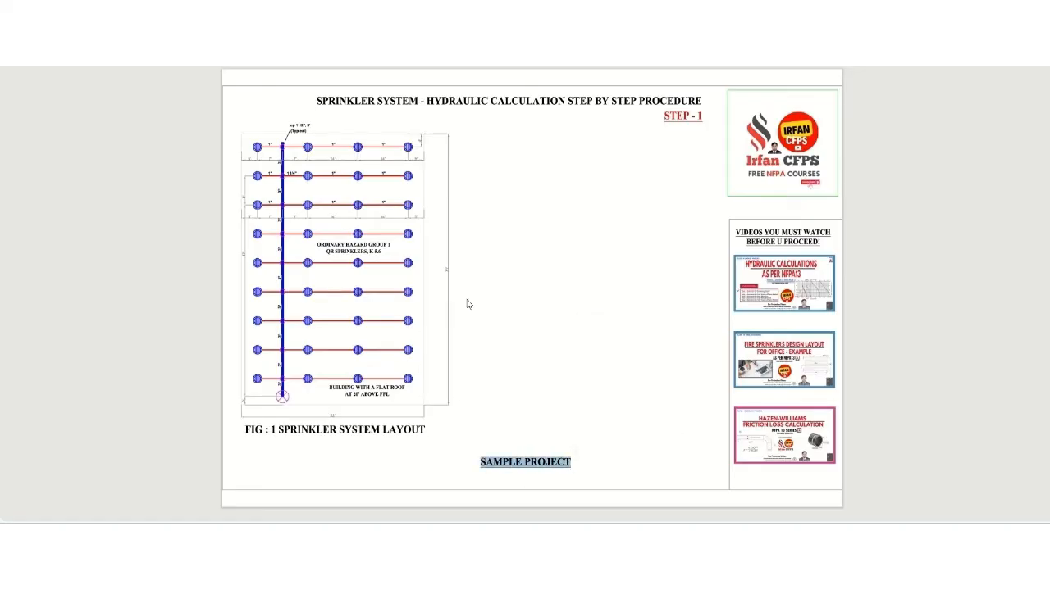
double_click(672, 101)
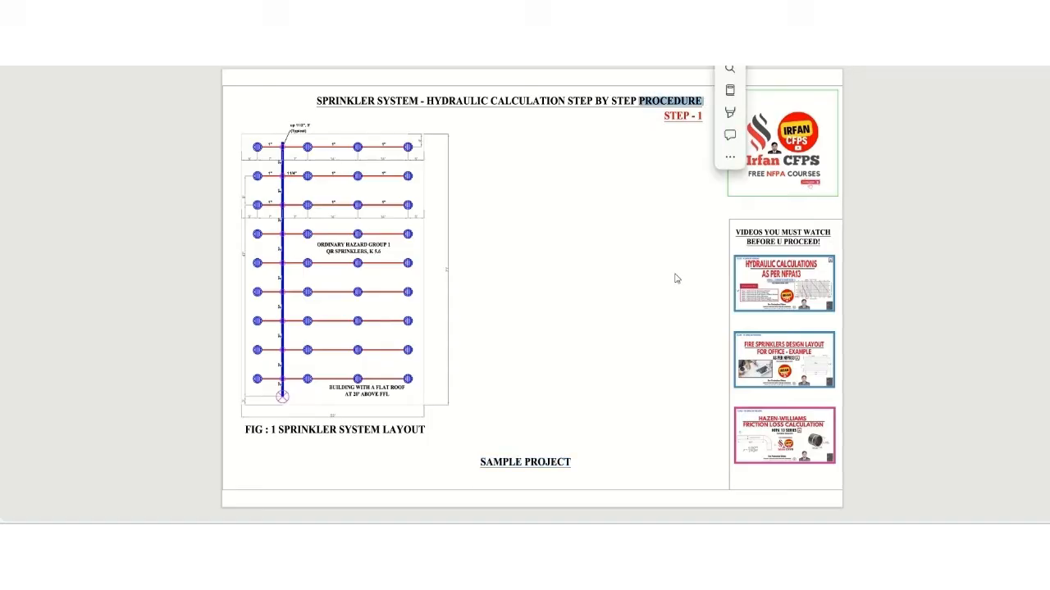
mouse_move(748, 308)
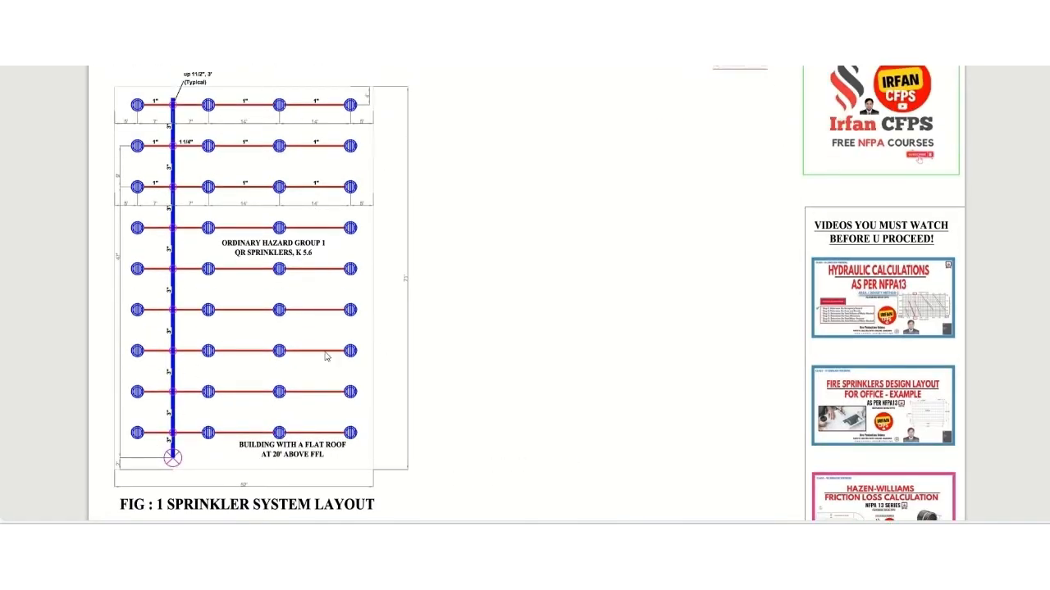
mouse_move(341, 118)
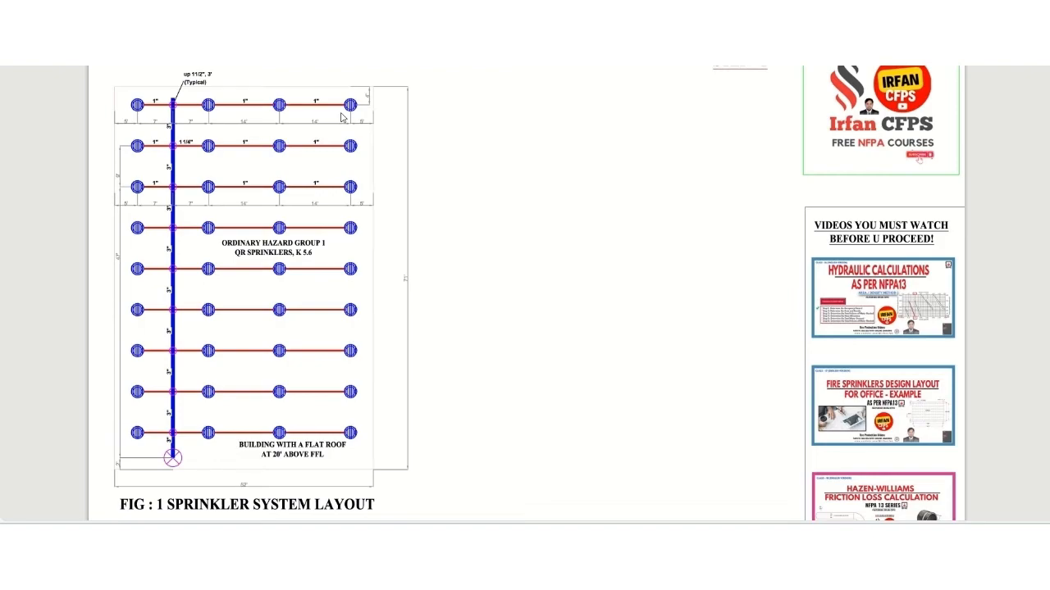
mouse_move(340, 251)
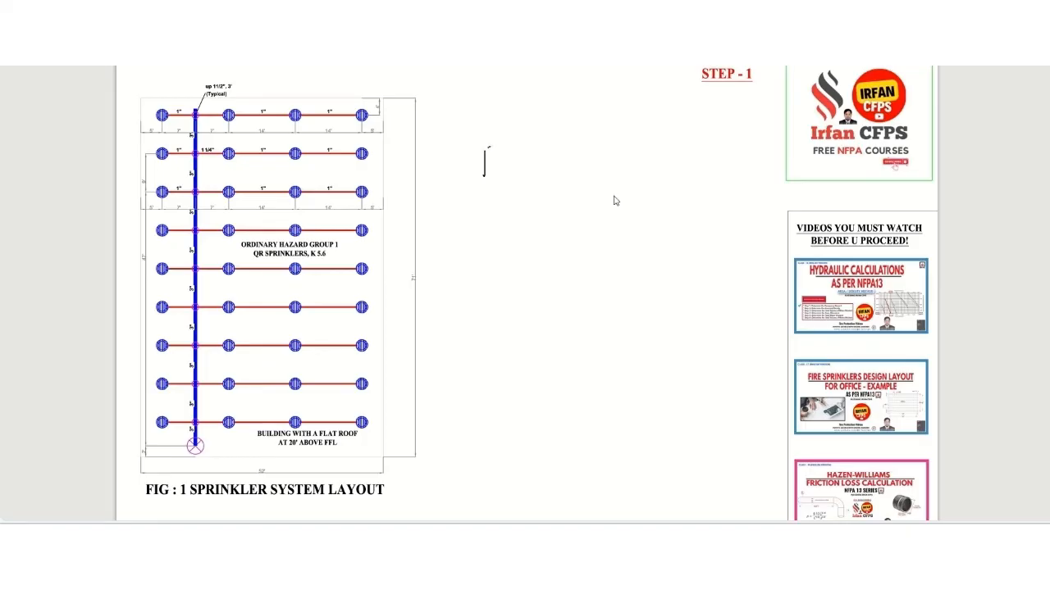
Handwrite notes beside Fig. 1: pipes black steel Sch 40, threaded/grooved fittings, QR sprinklers K 5.6.
text(pipes)
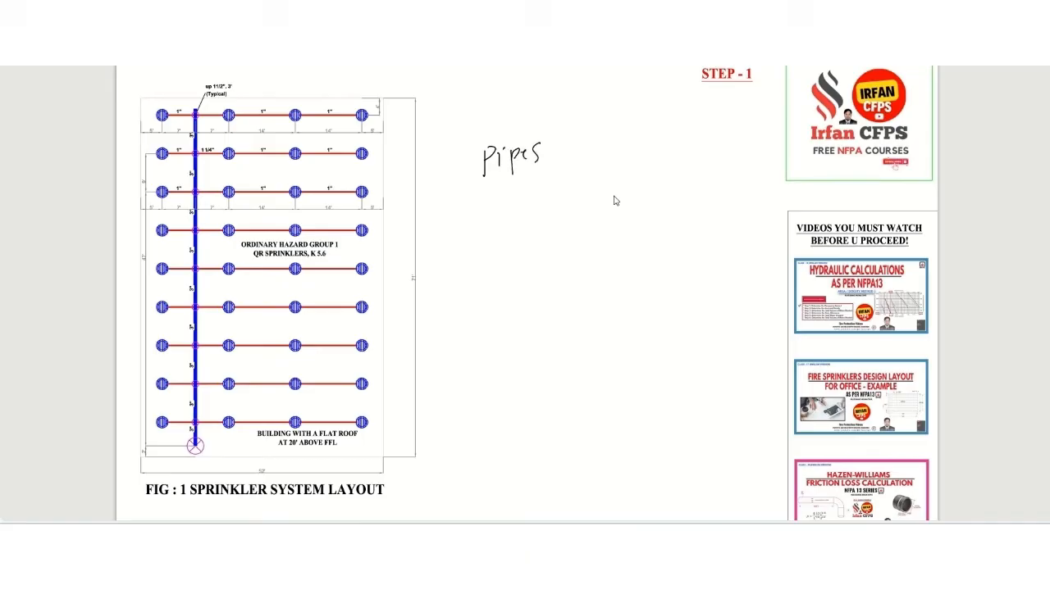
text(→ 1)
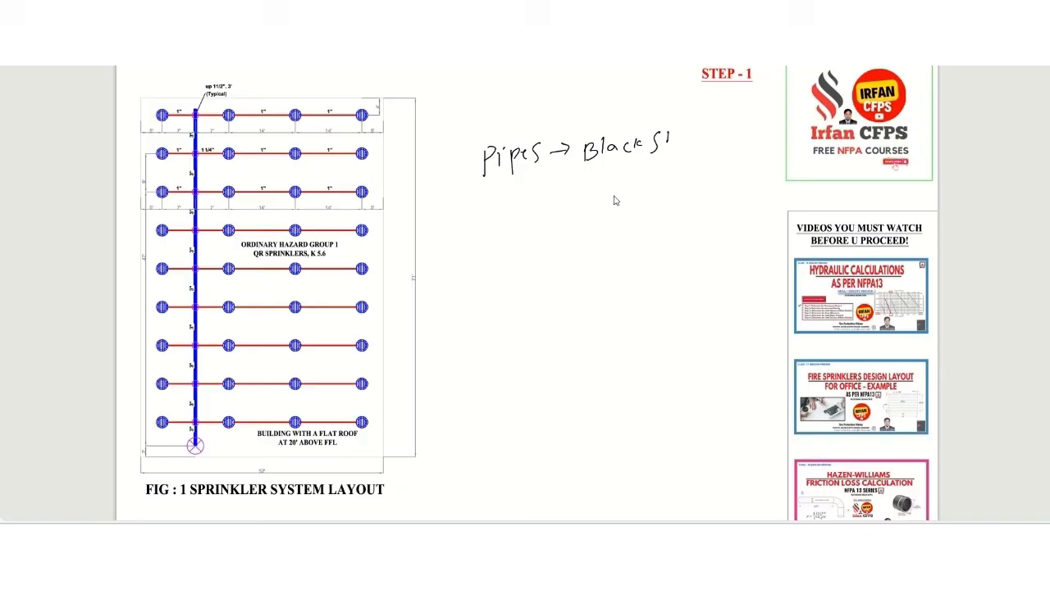
text(Steel Sch 40)
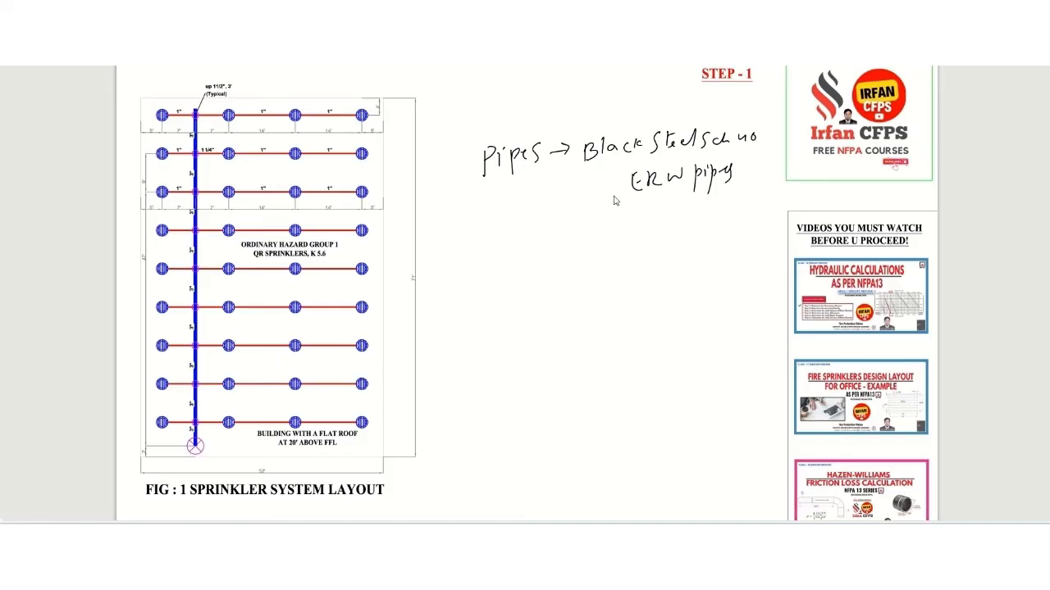
text(fill)
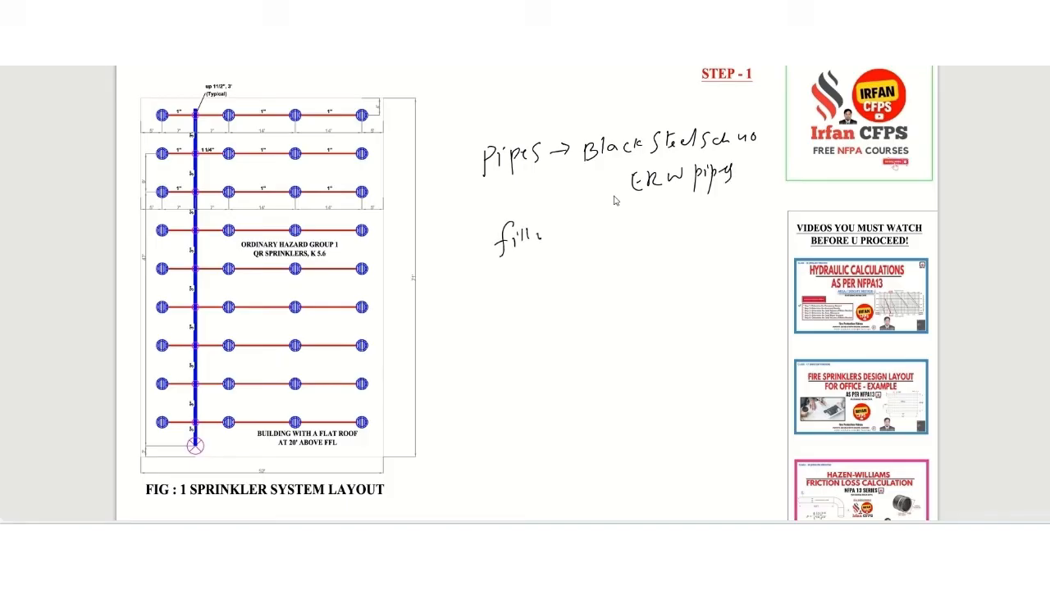
text(fittings → Threaded)
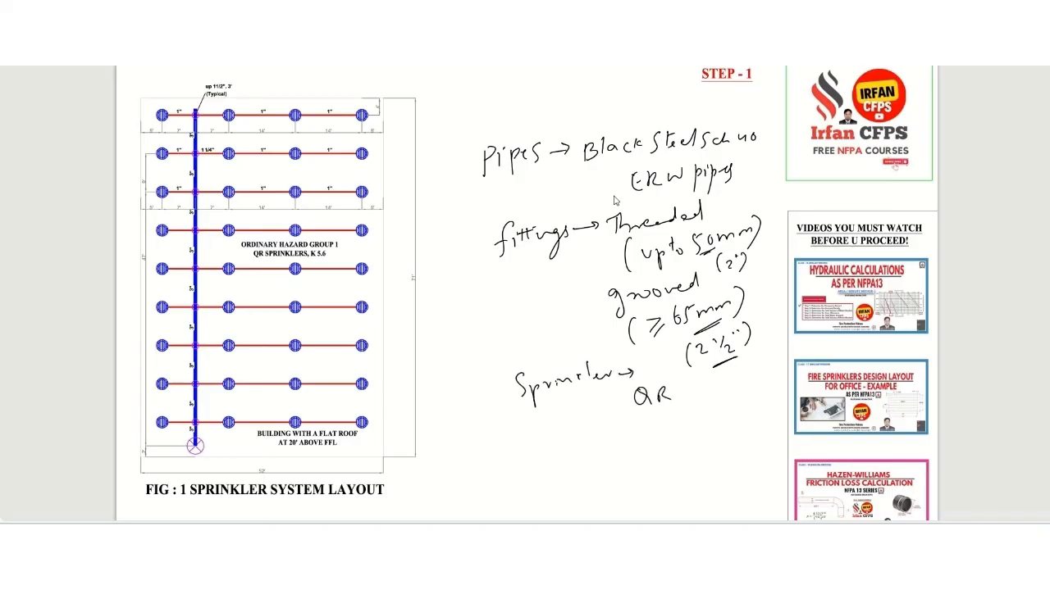
text(K 5.6,)
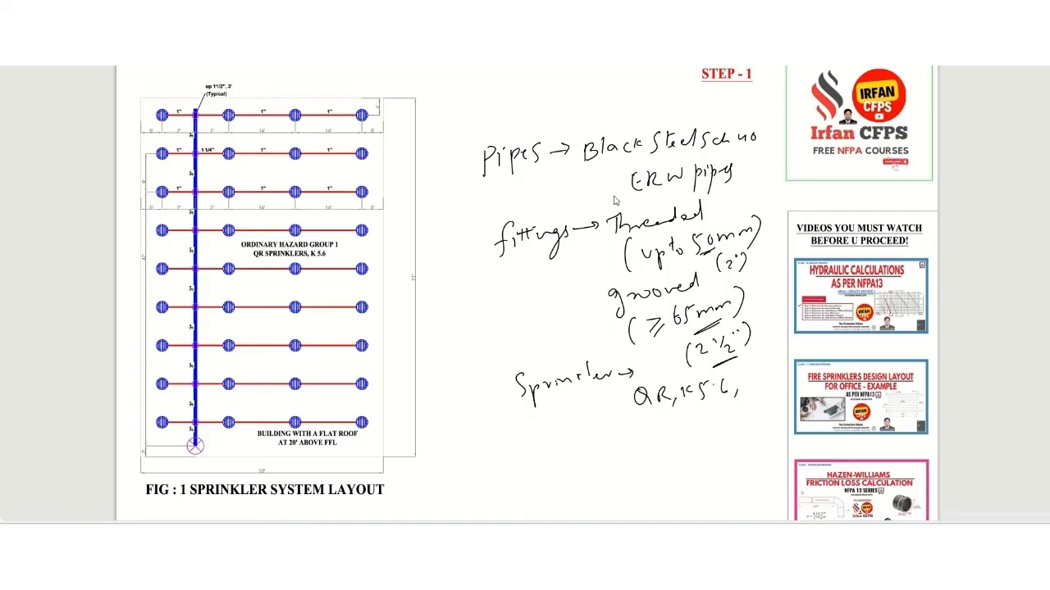